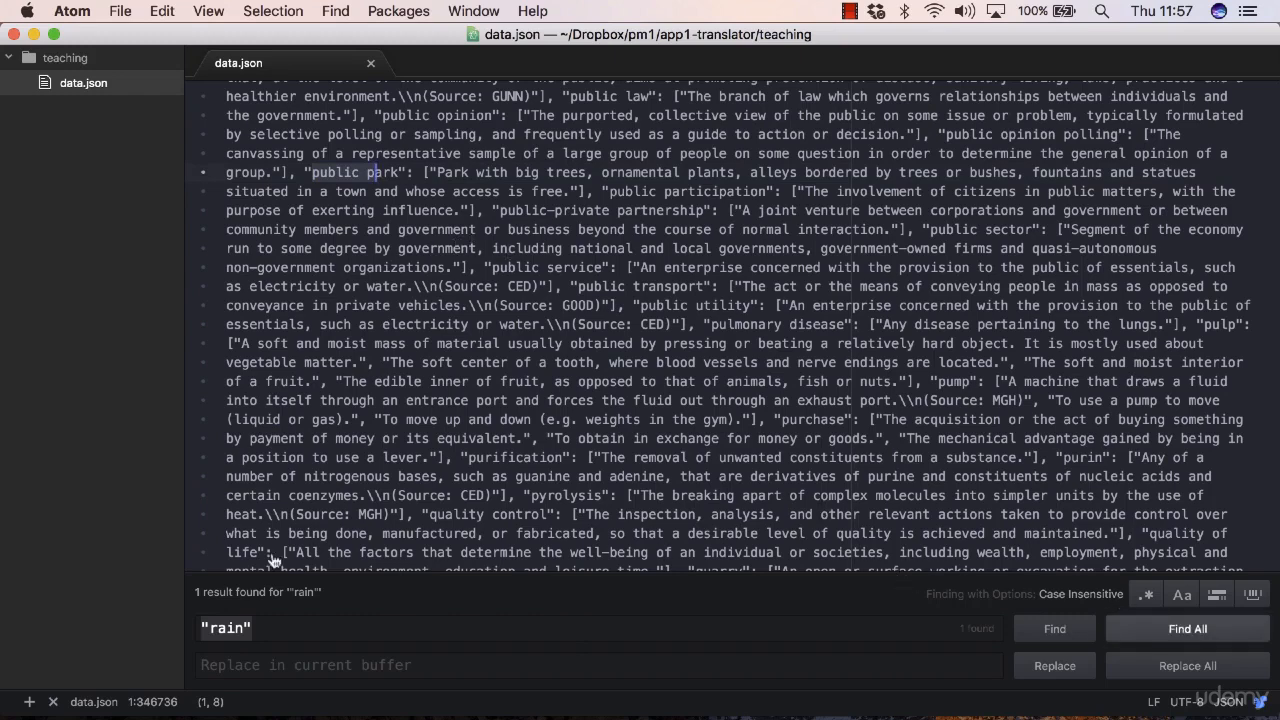
- Open the terminal panel and close data.json, discarding its unsaved changes
triple_click(225, 628)
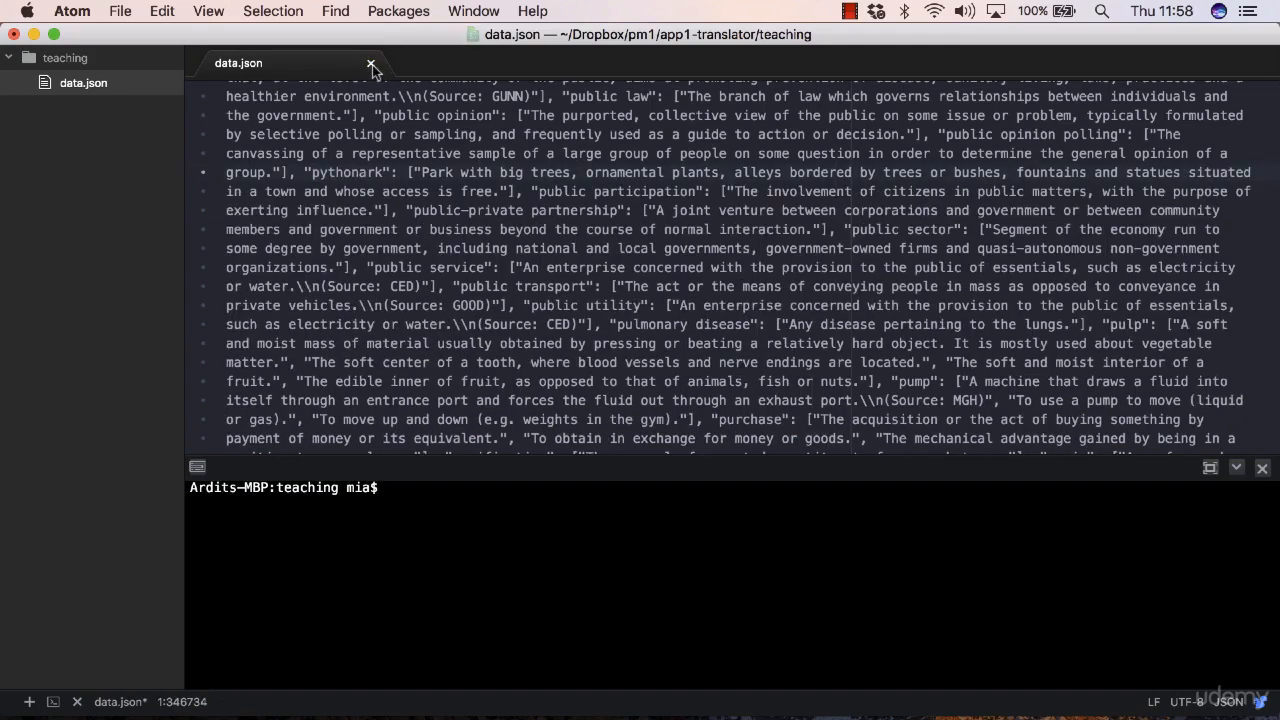
click(371, 63)
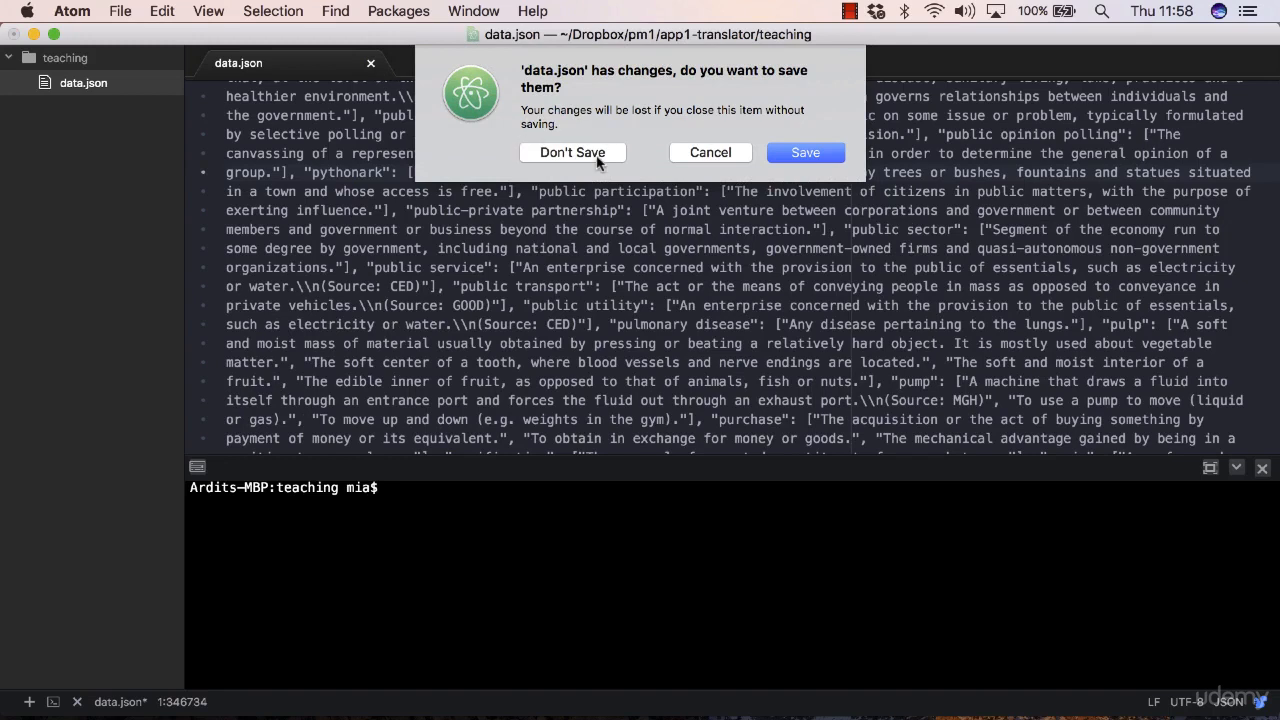
click(572, 152)
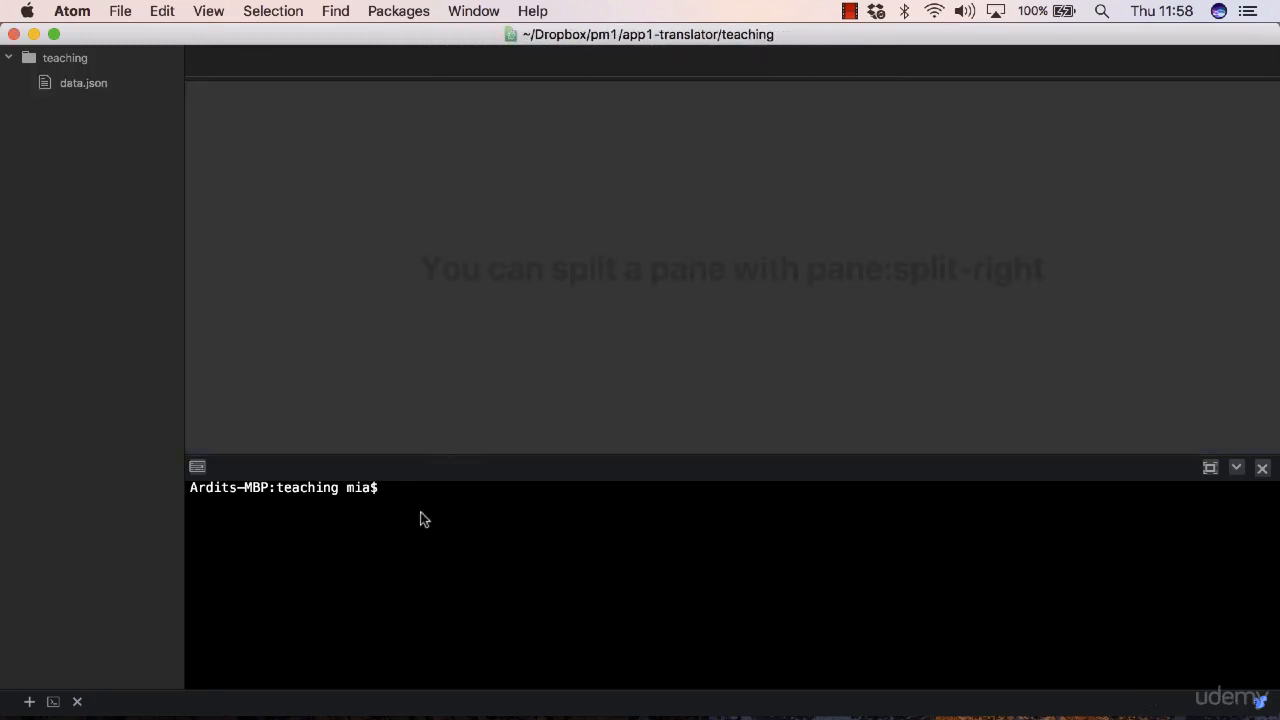
- Run python3 in the terminal to start an interactive Python 3 shell
text(p)
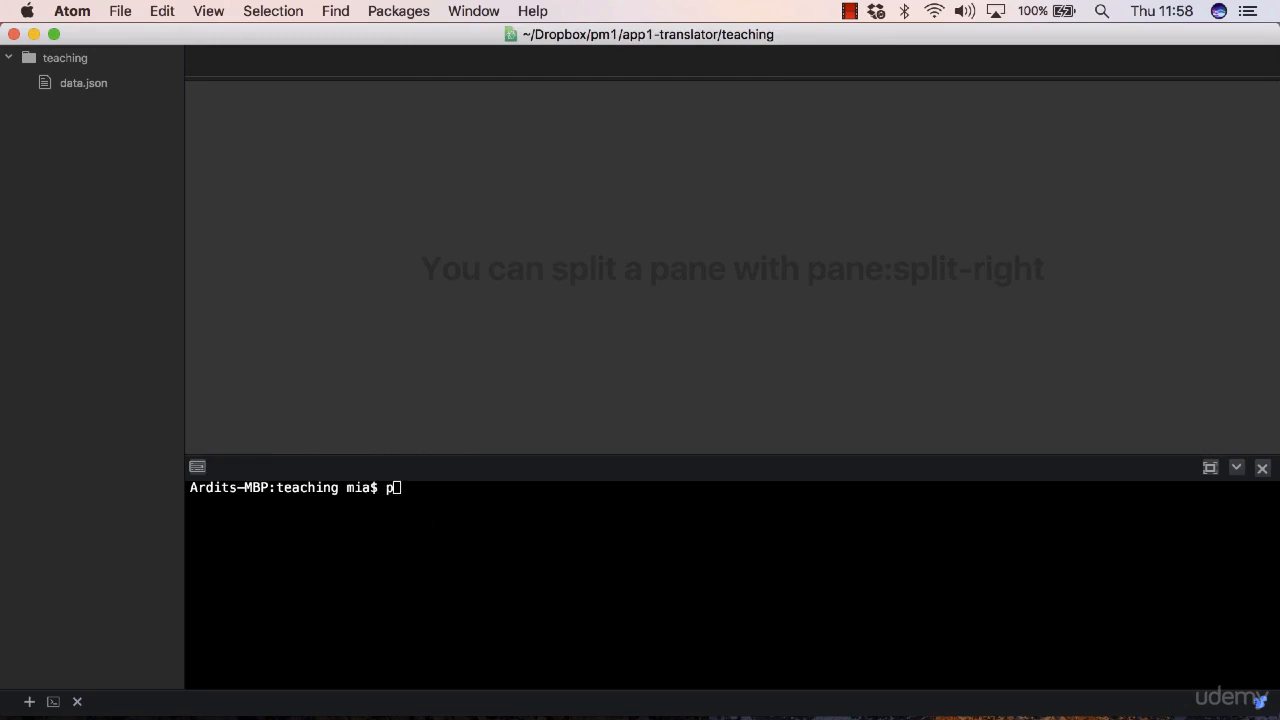
text(ython3)
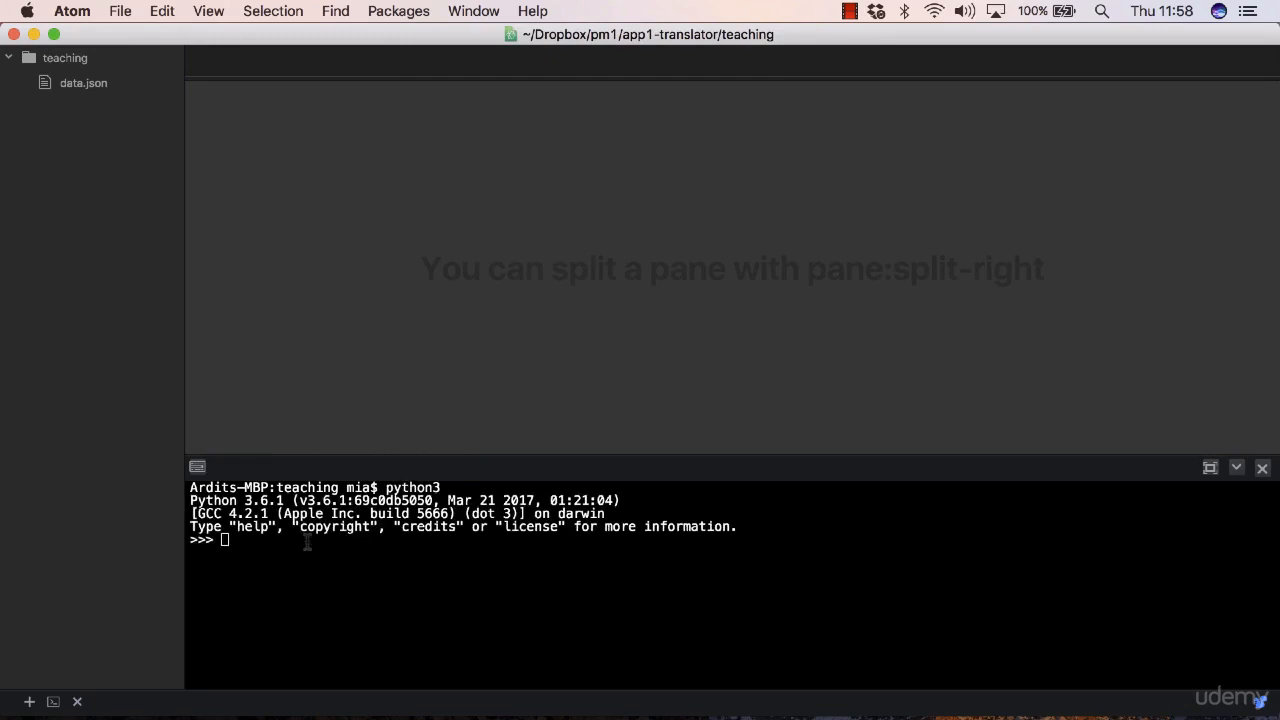
mouse_move(307, 578)
text(i)
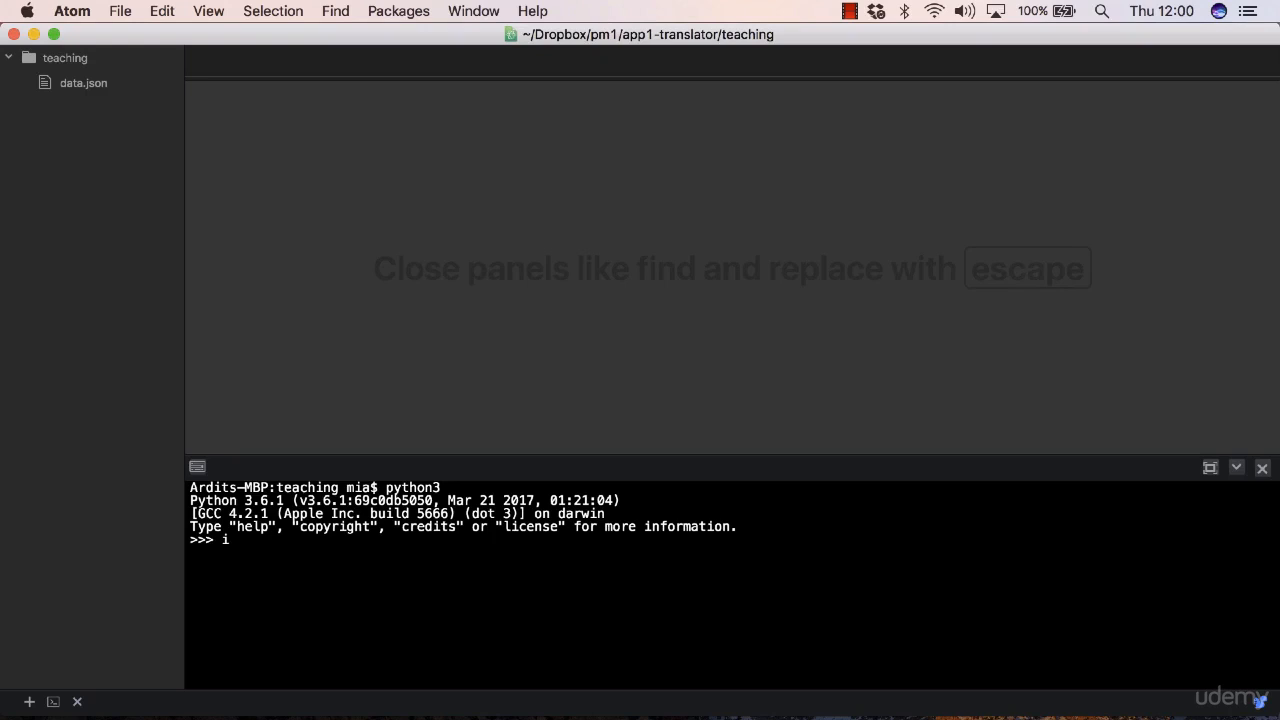
- Import the json module, abandoning a half-written data.load command
text(mport)
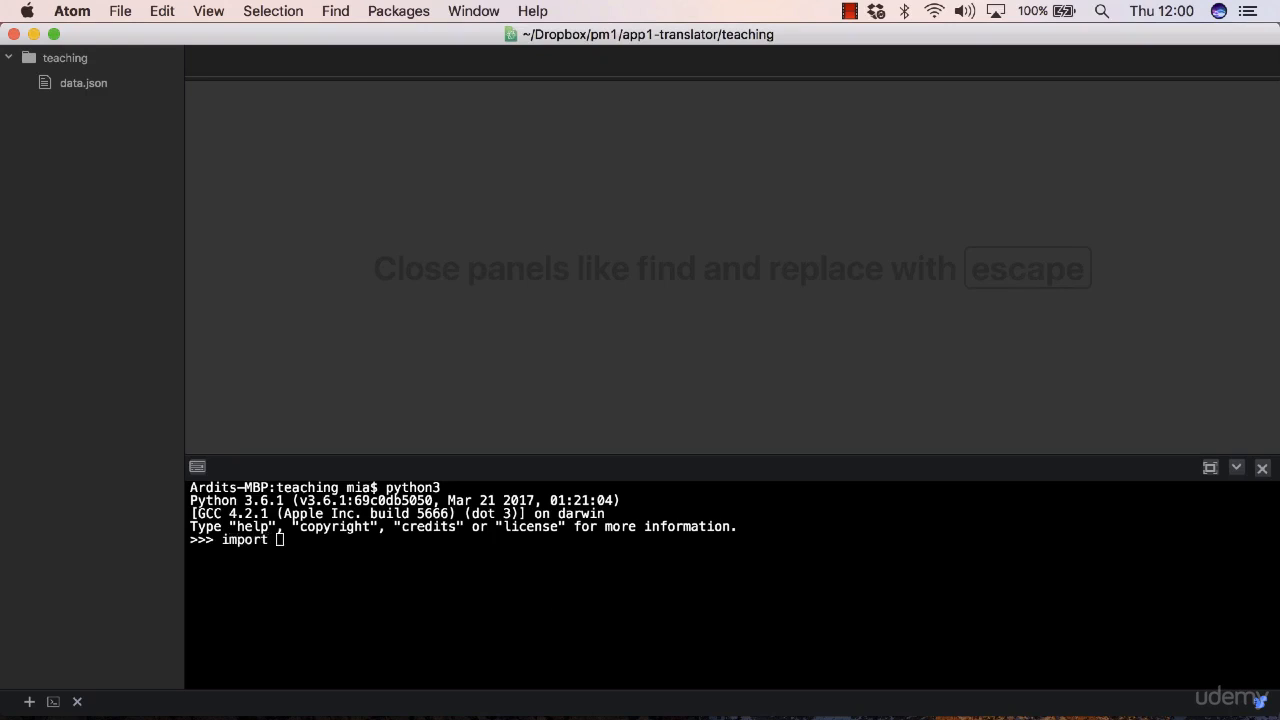
text(json)
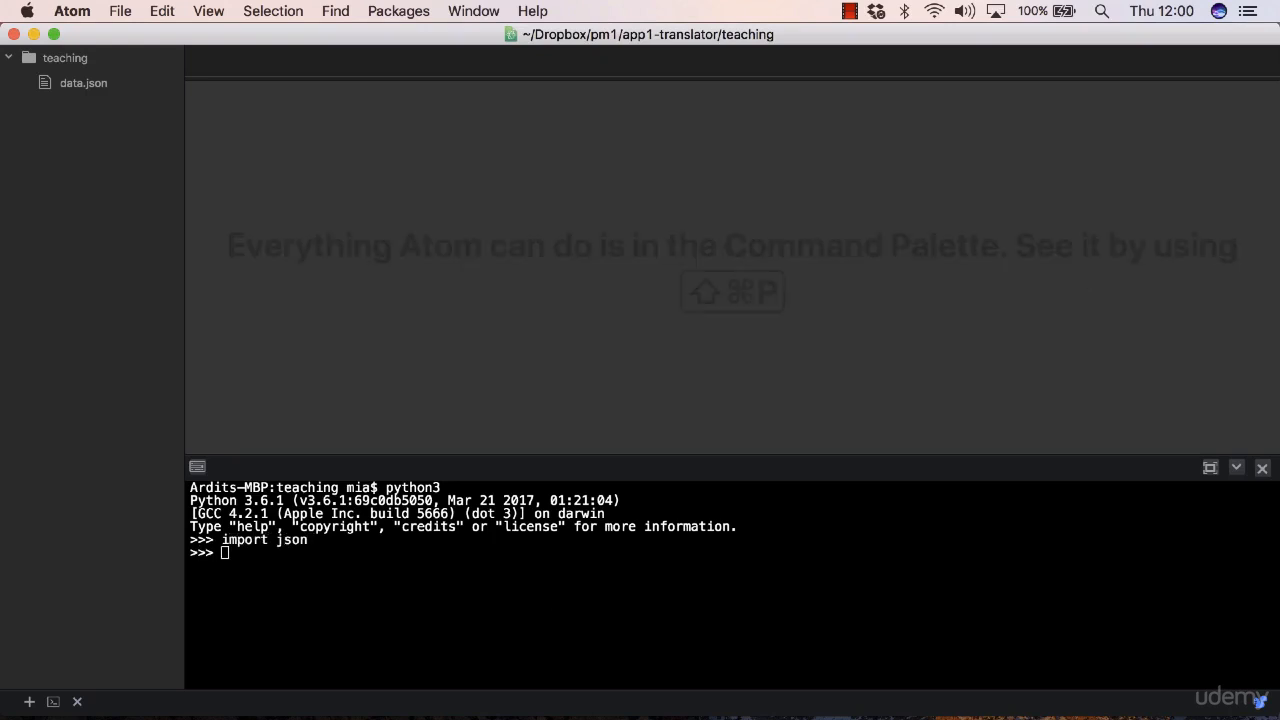
text(data = jso)
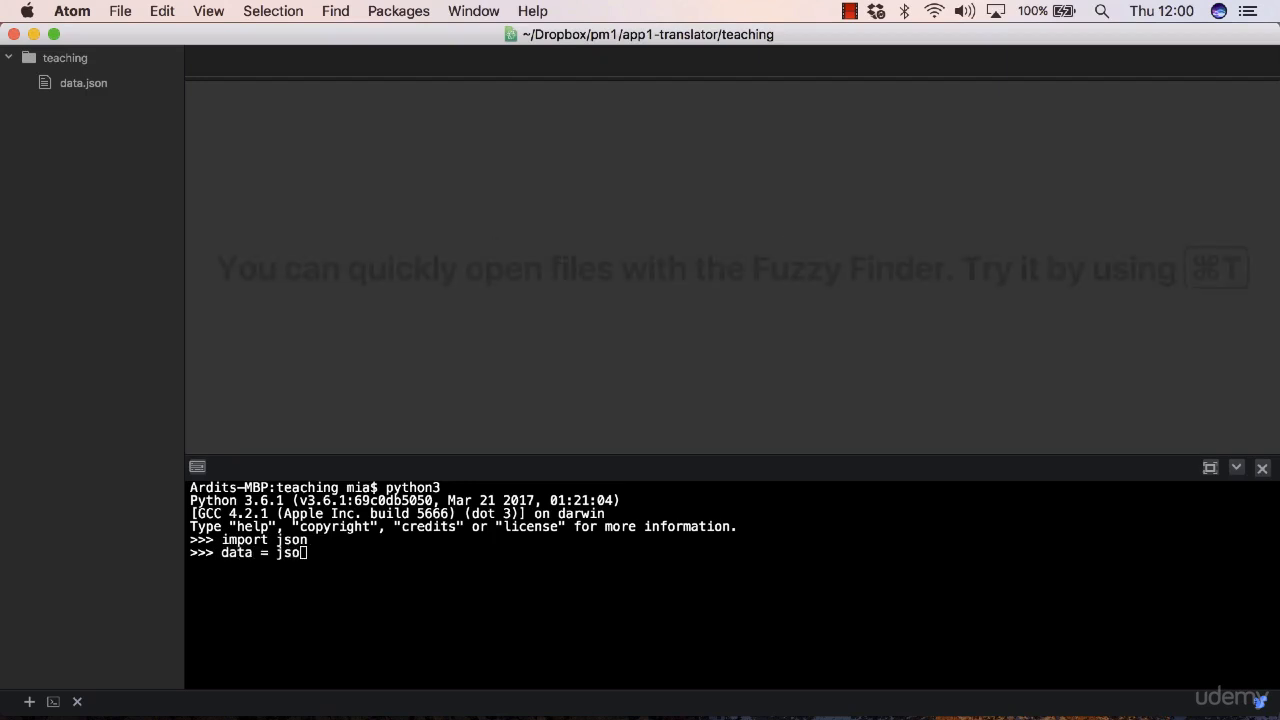
text(.load)
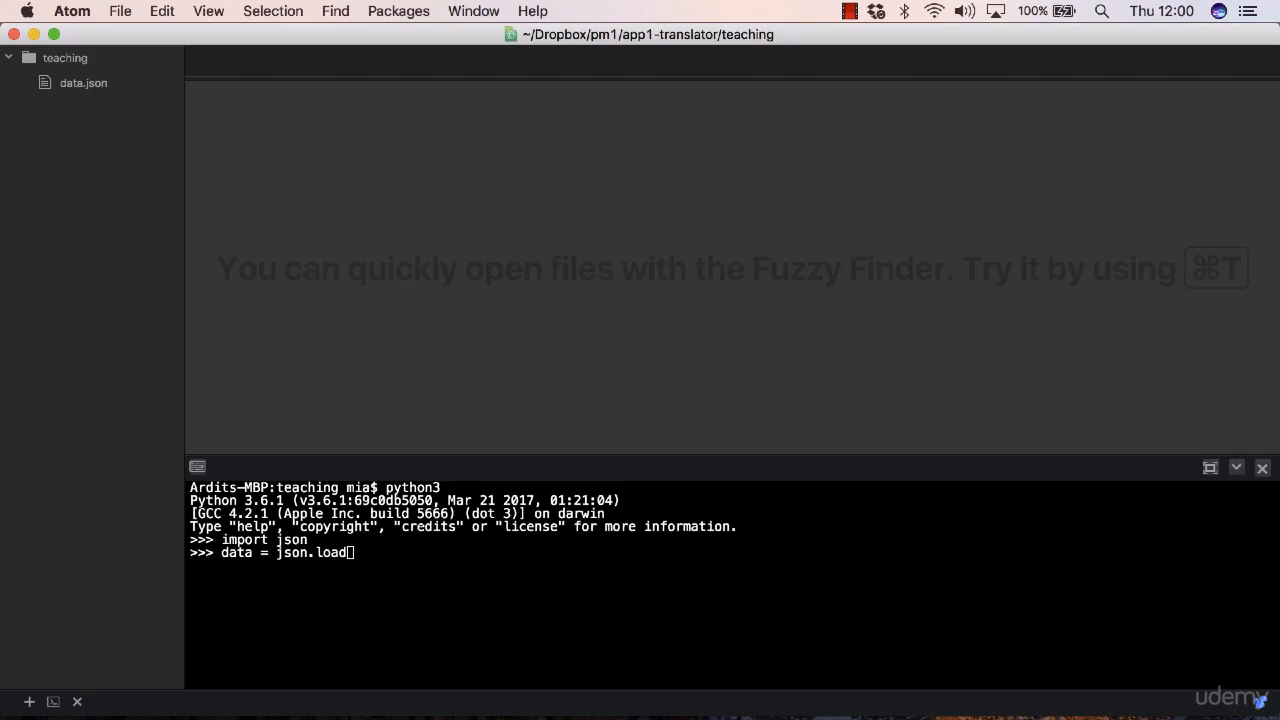
key(Backspace)
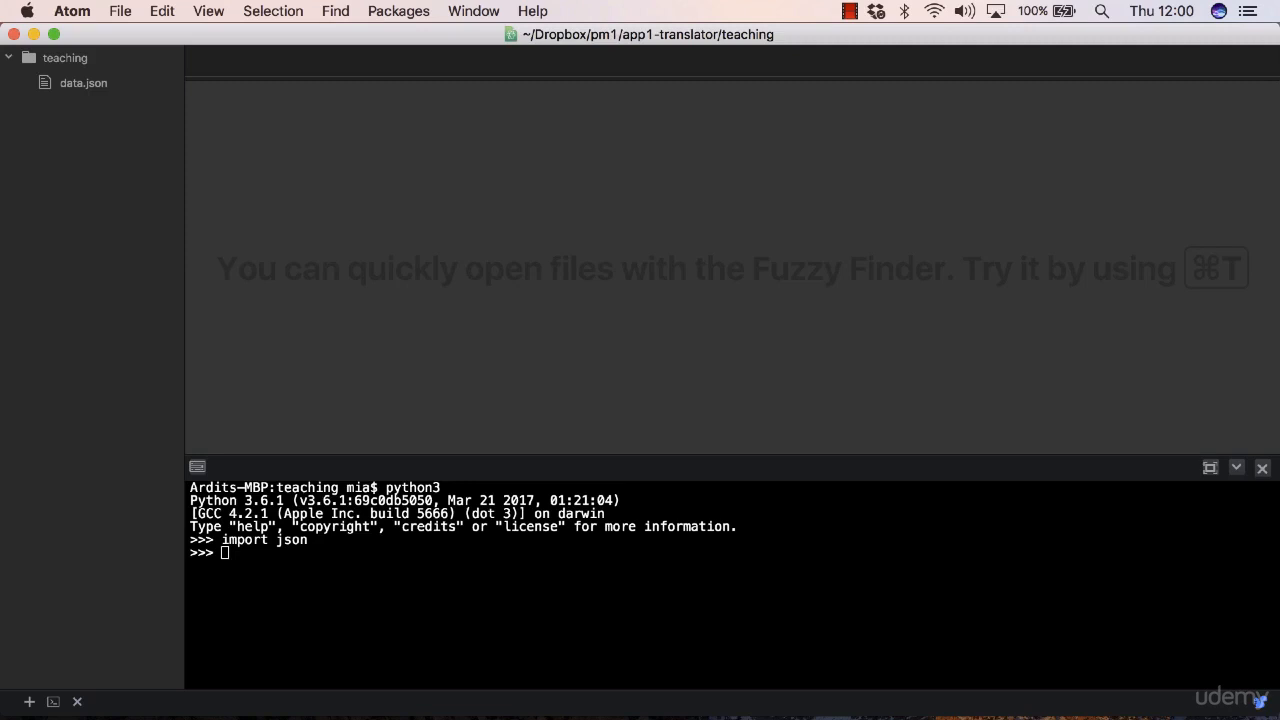
- Run help(json.load) to read the documentation for json.load
text(help(json)
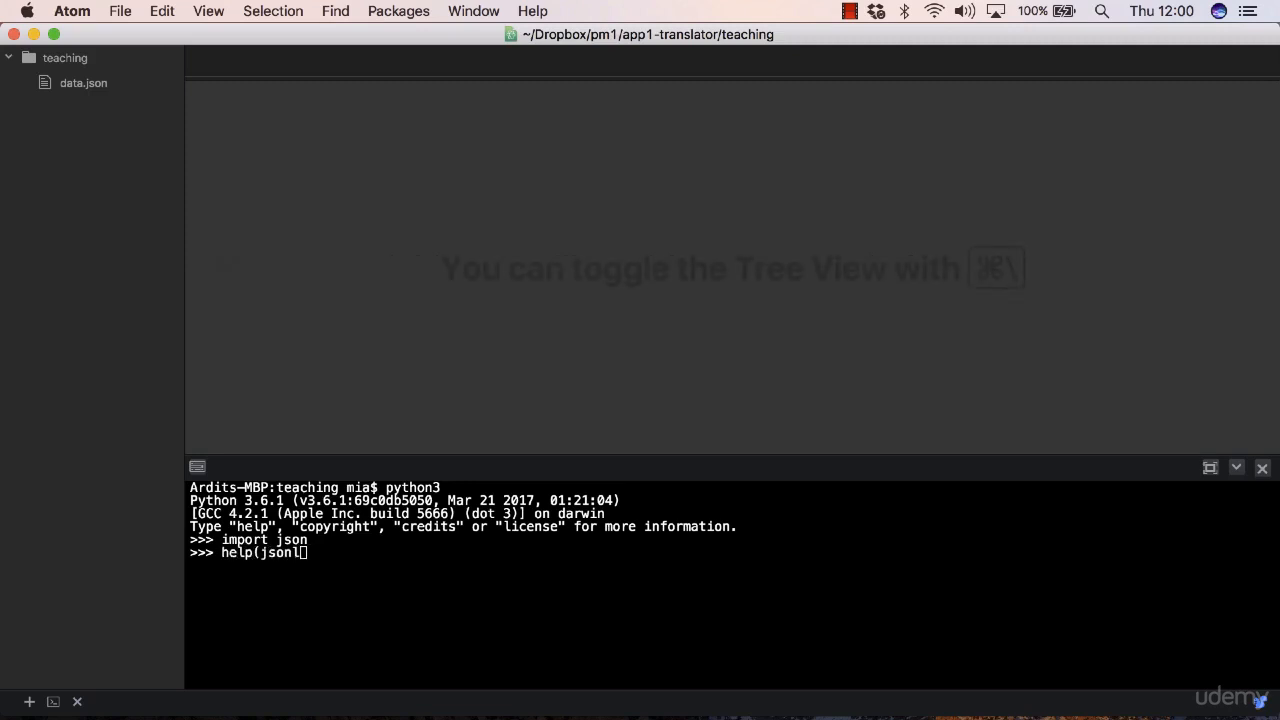
text(.load))
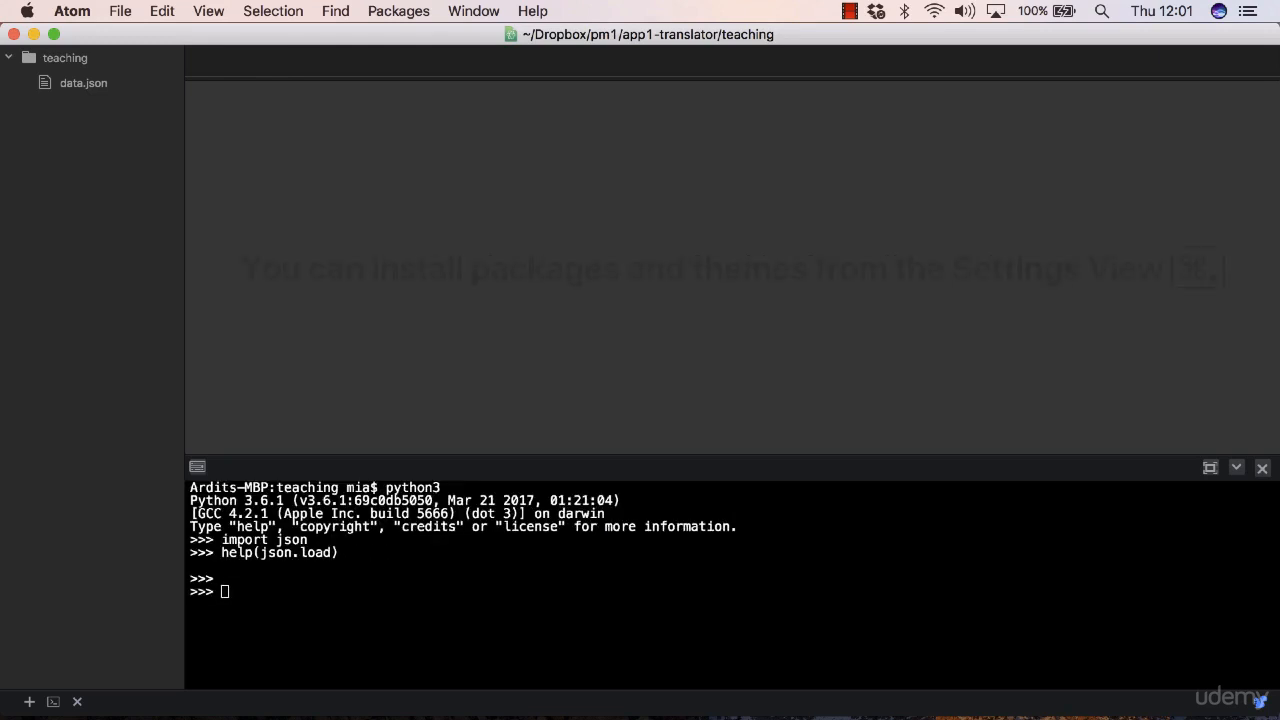
- Run data = json.load(open("data.json",'r')) to load the file into the data variable
text(data = j)
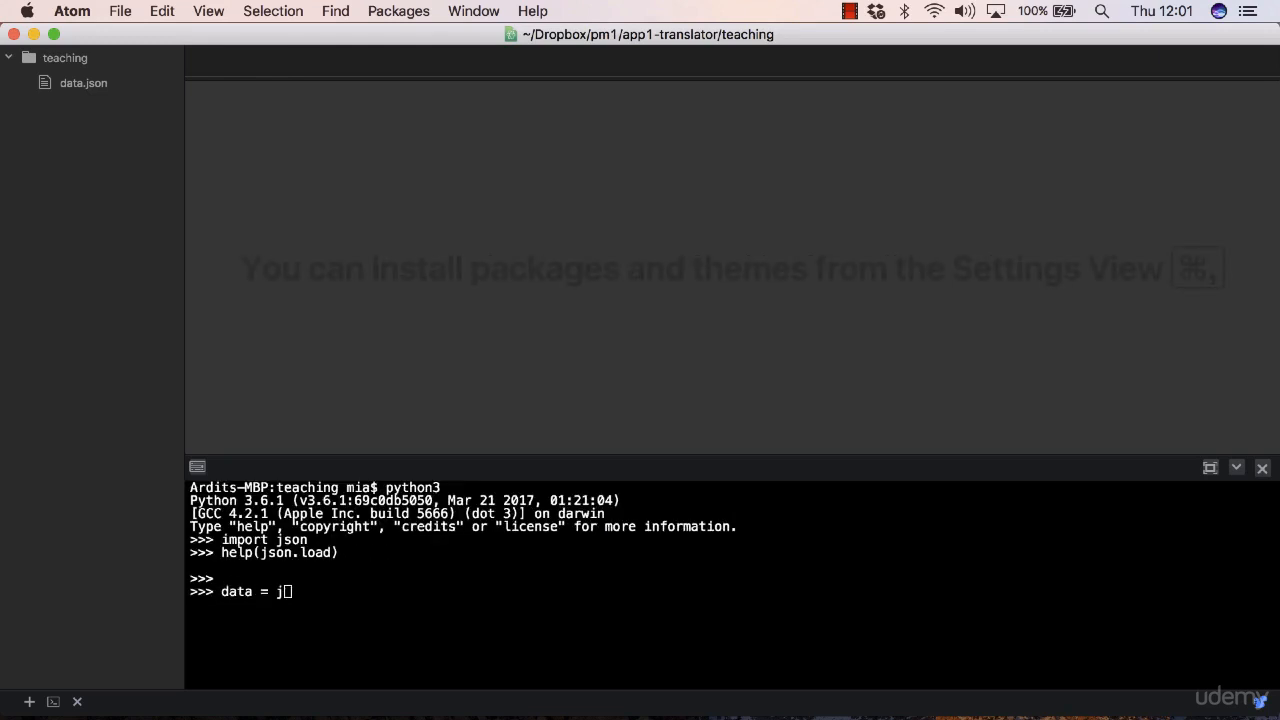
text(son.load)
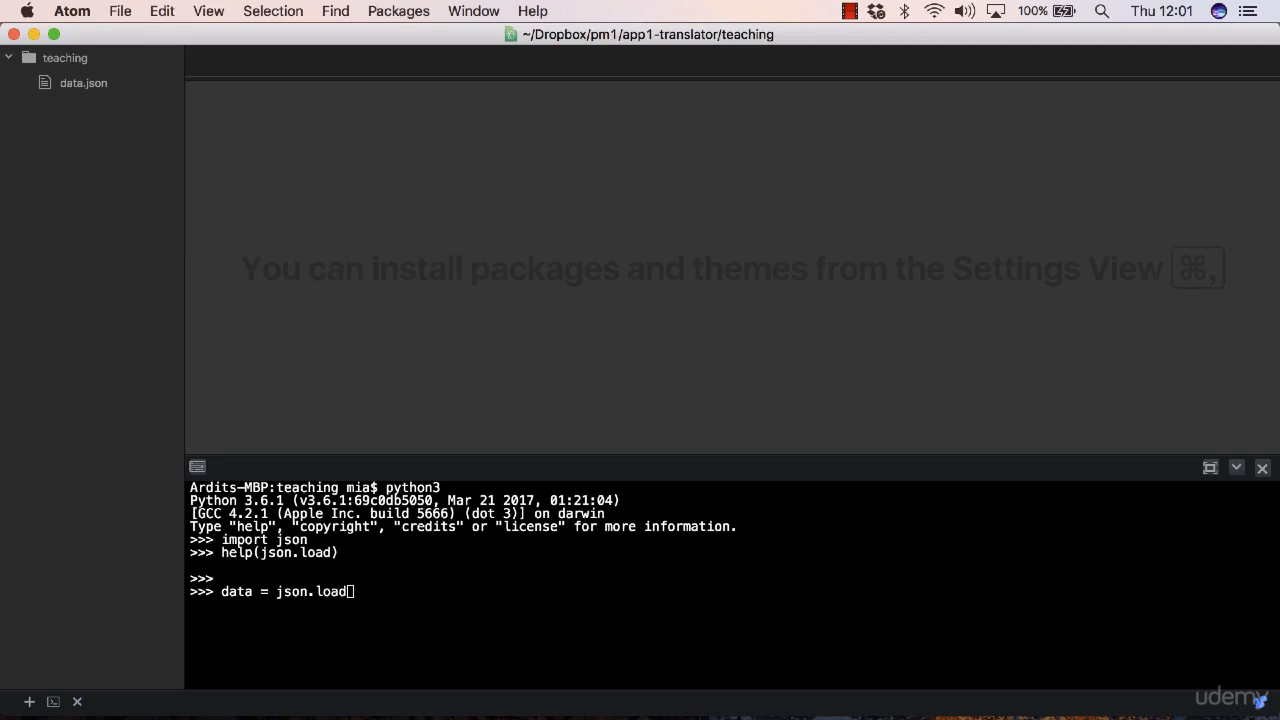
text((open)
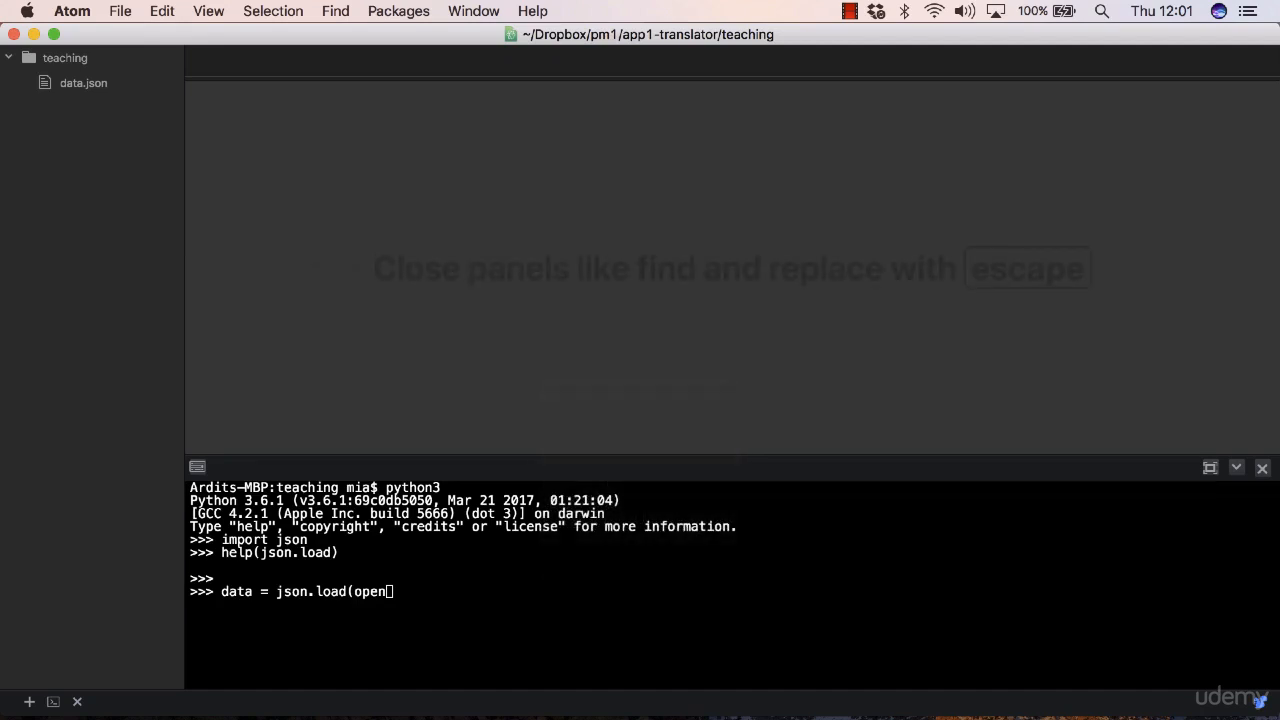
text(")
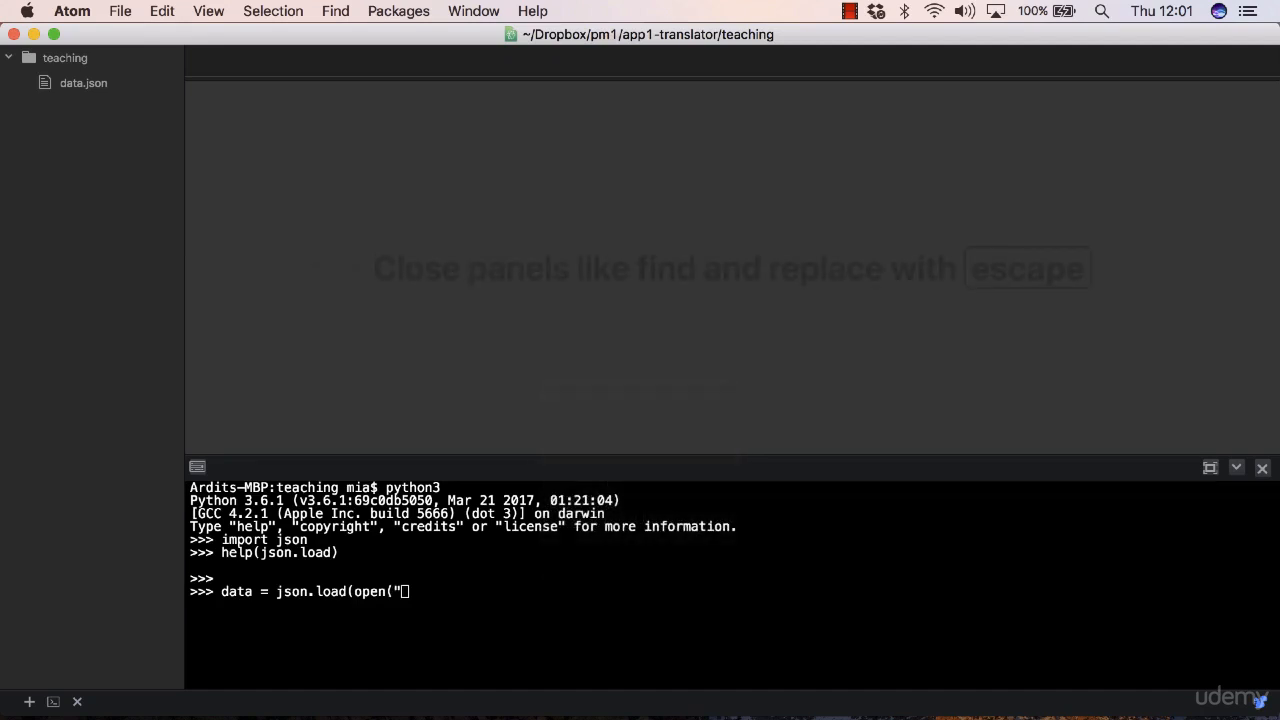
text(data.js)
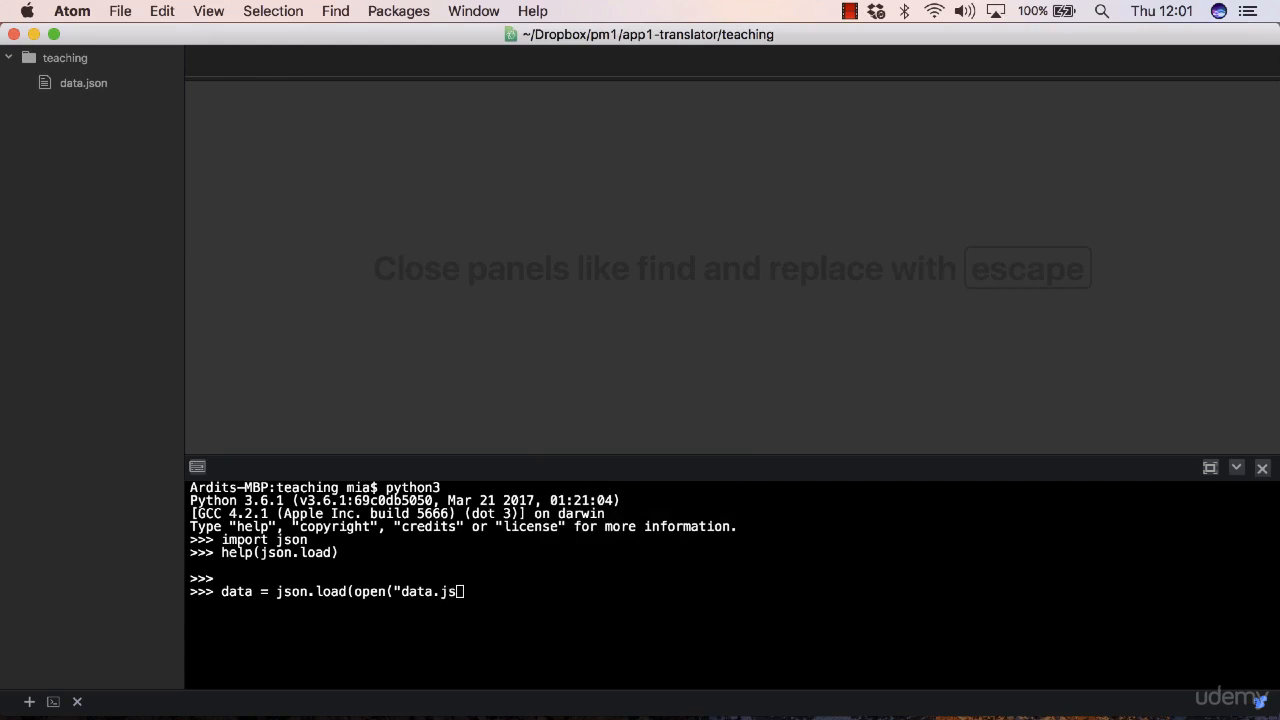
text(on"))
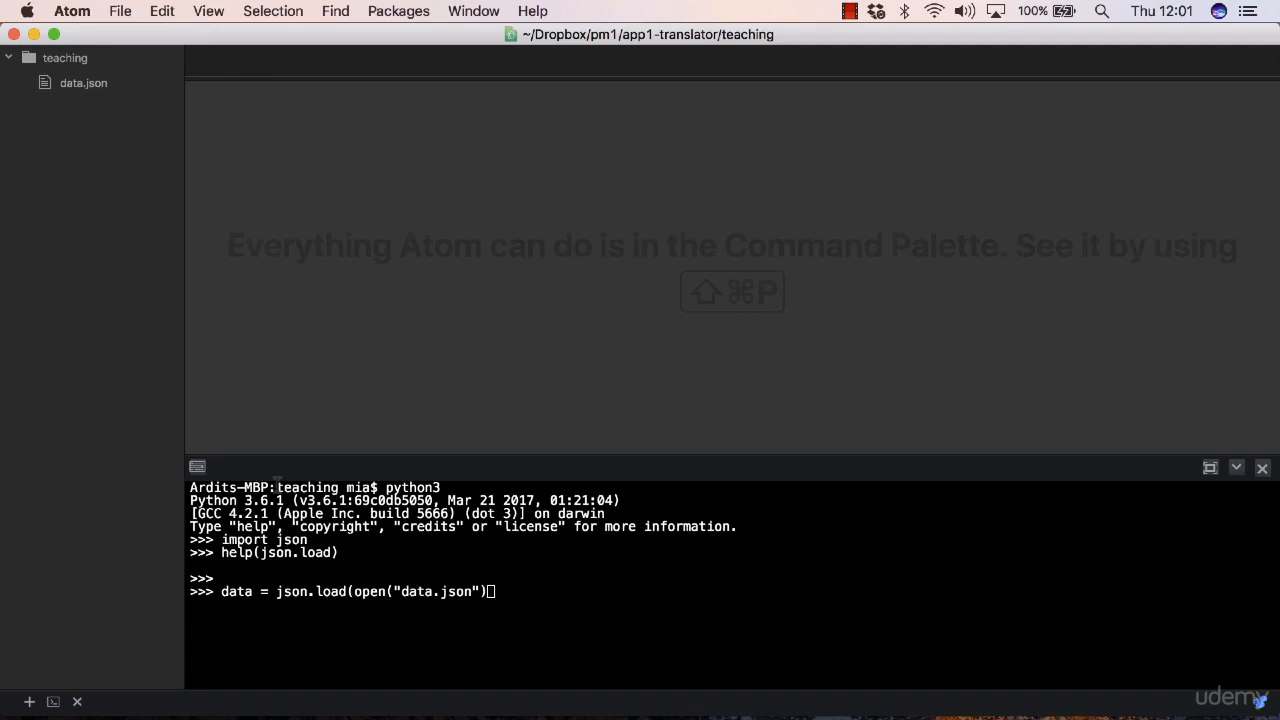
double_click(308, 487)
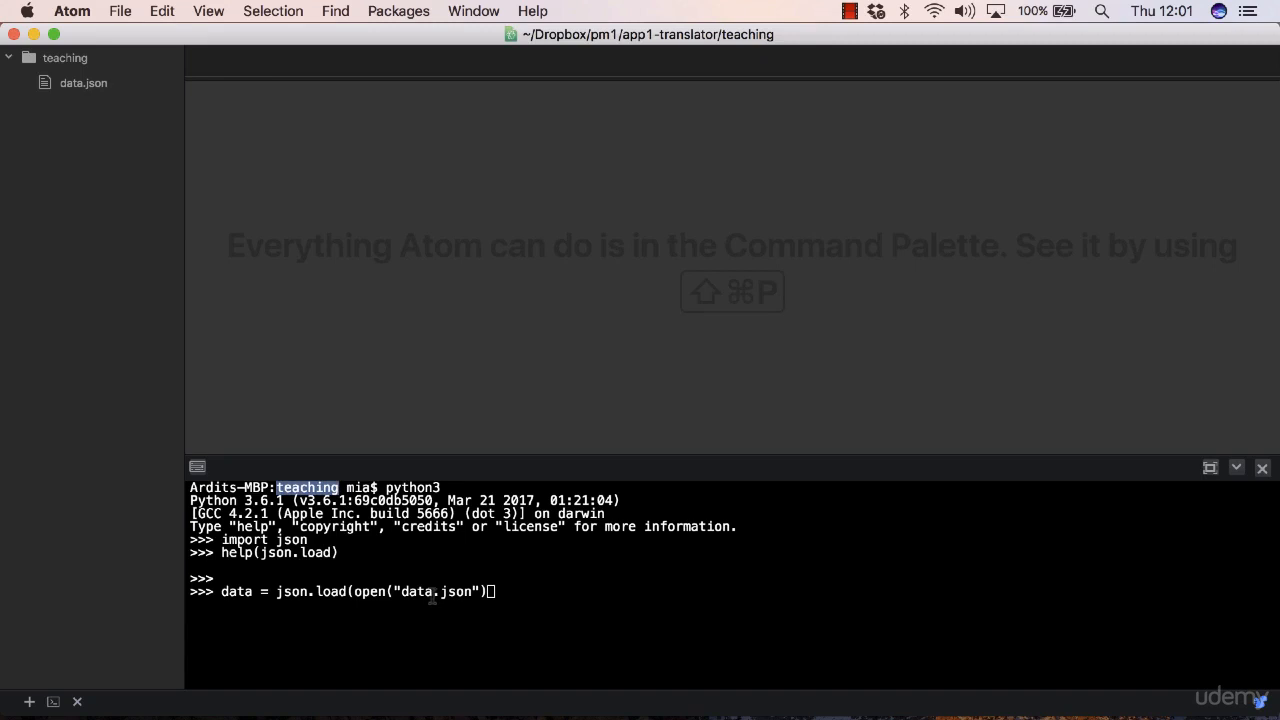
mouse_move(505, 590)
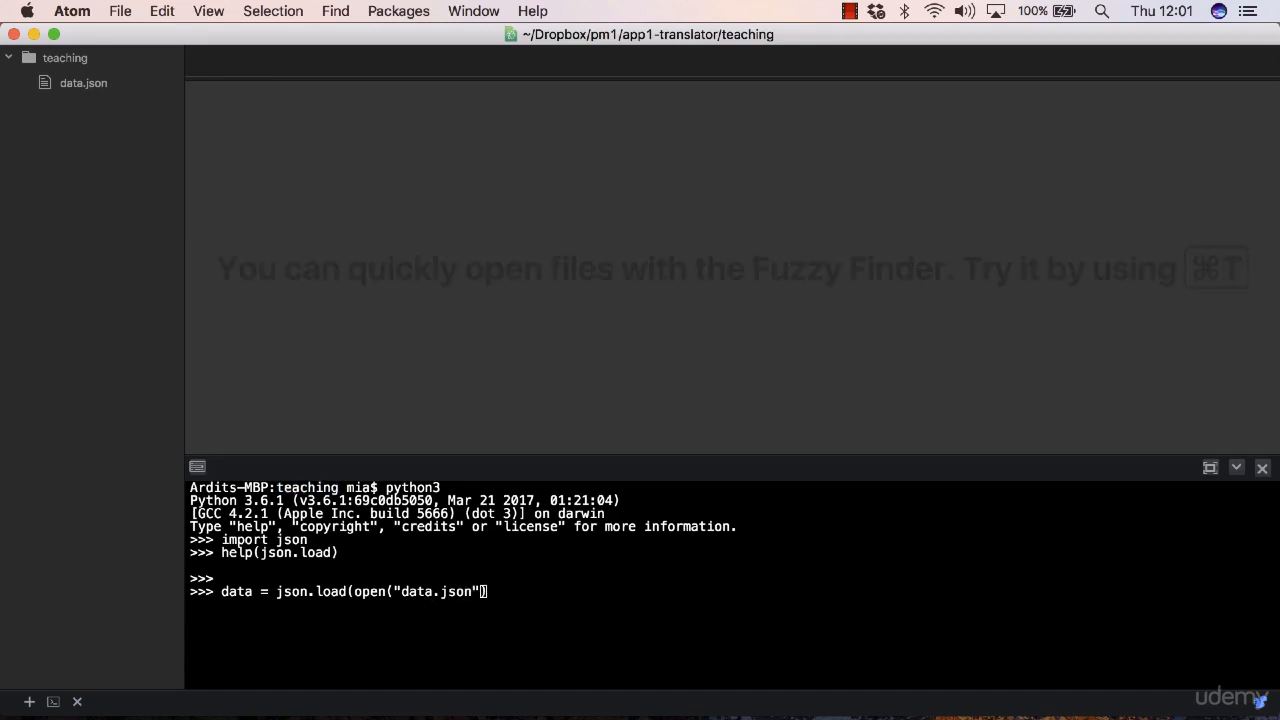
text(,'r')
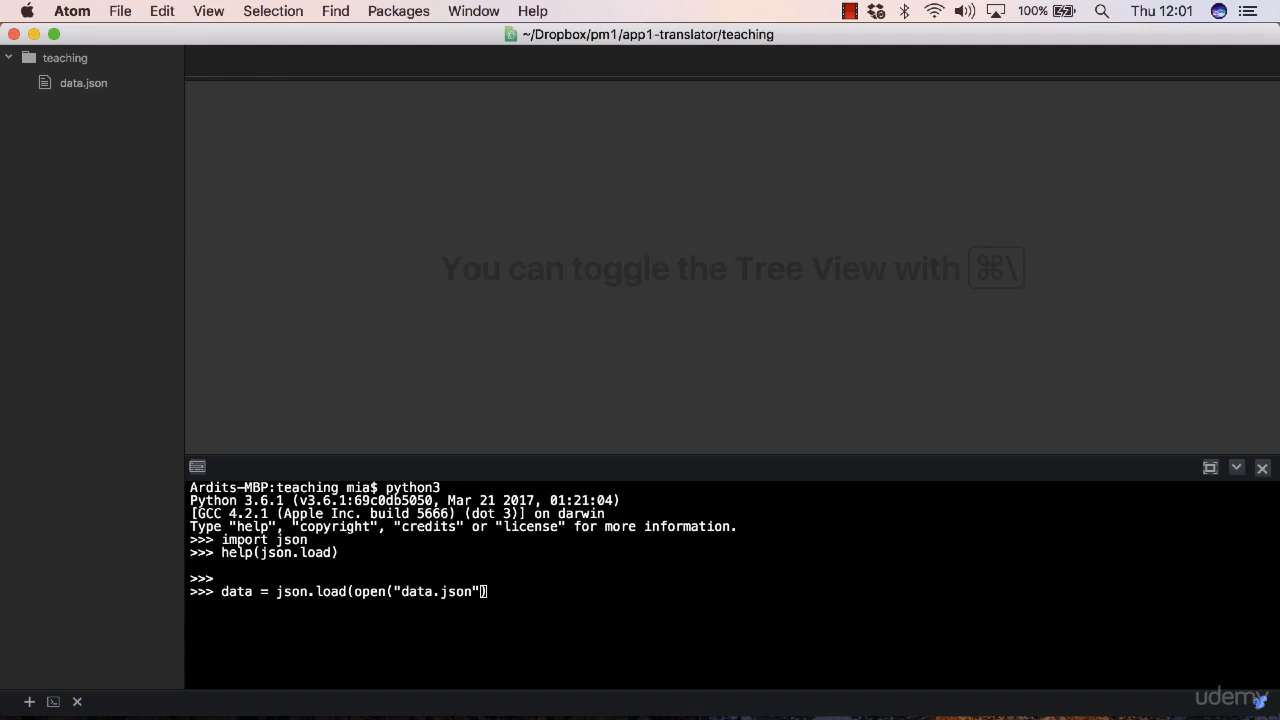
text()))
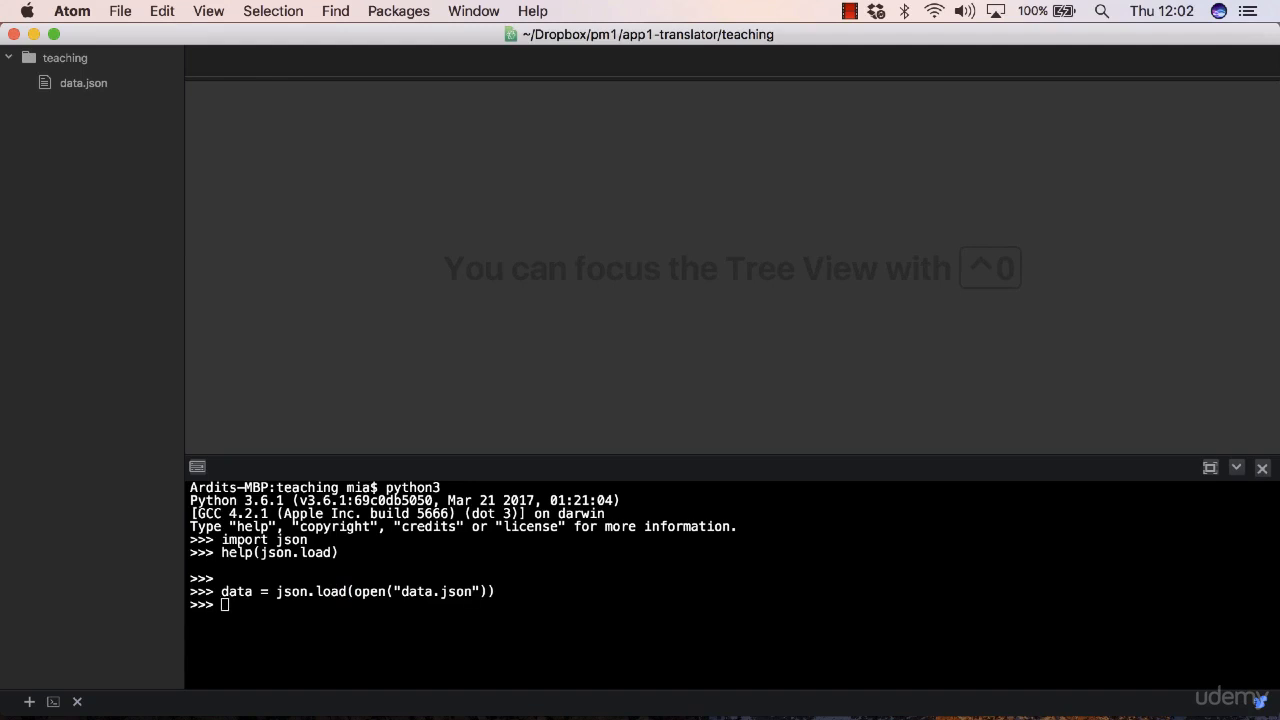
- Run type(data) to confirm it is a dict, then print(data) to show the whole dictionary
text(tyoe)
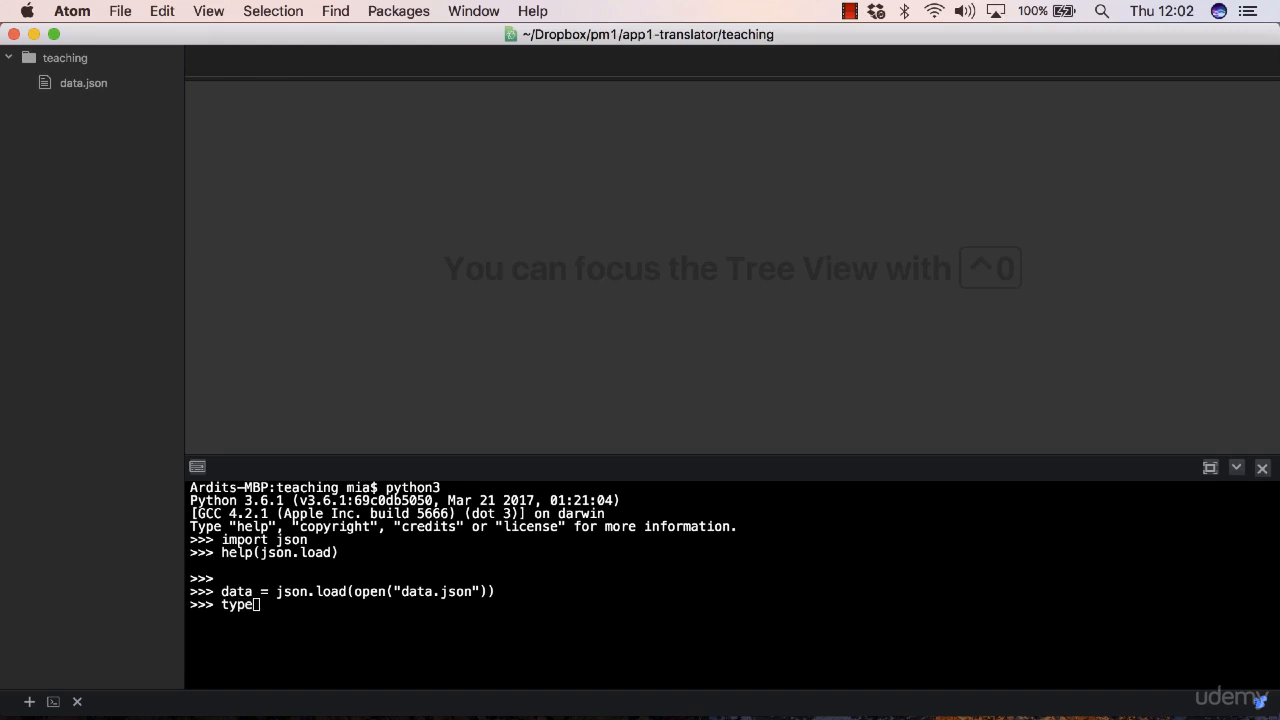
text(data))
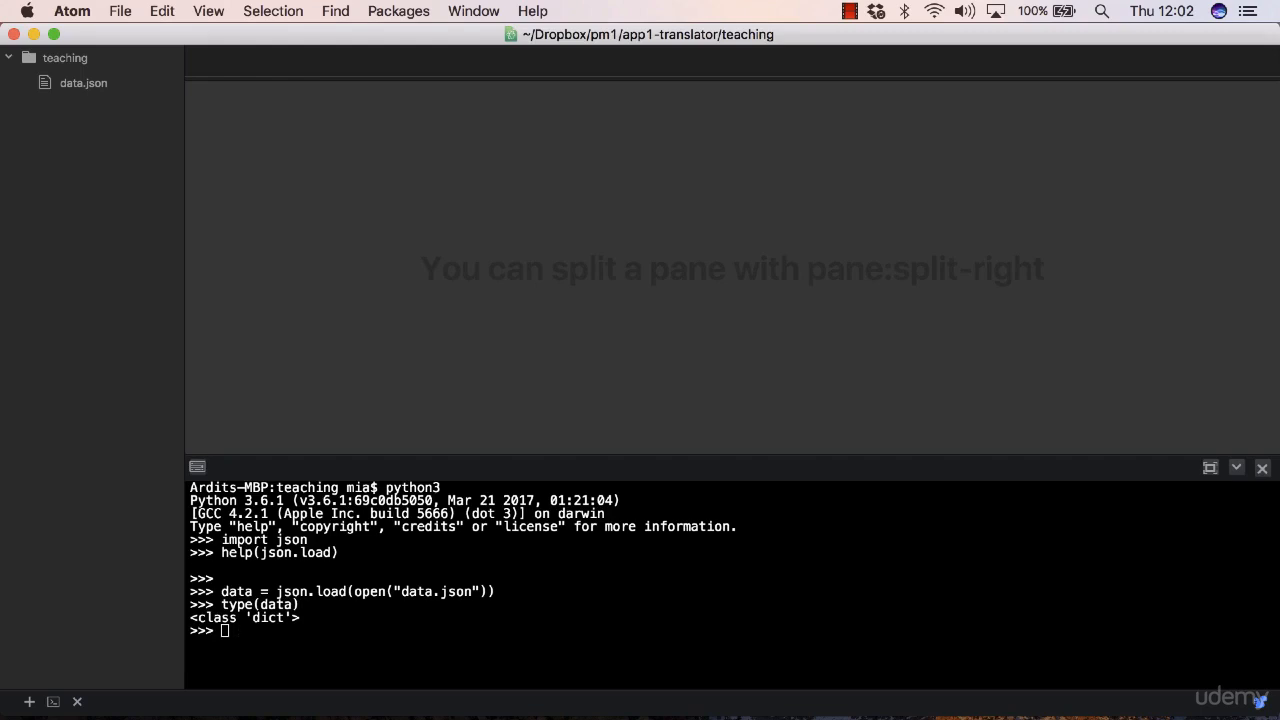
text(print(data))
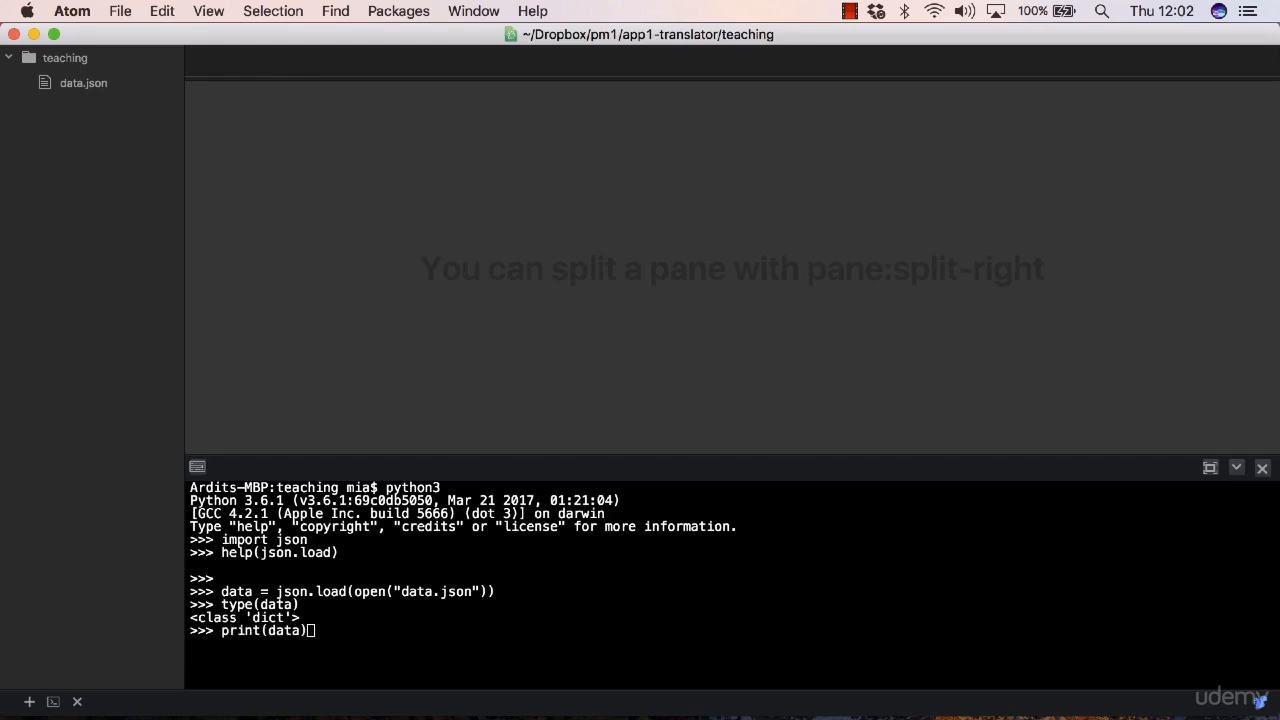
key(enter)
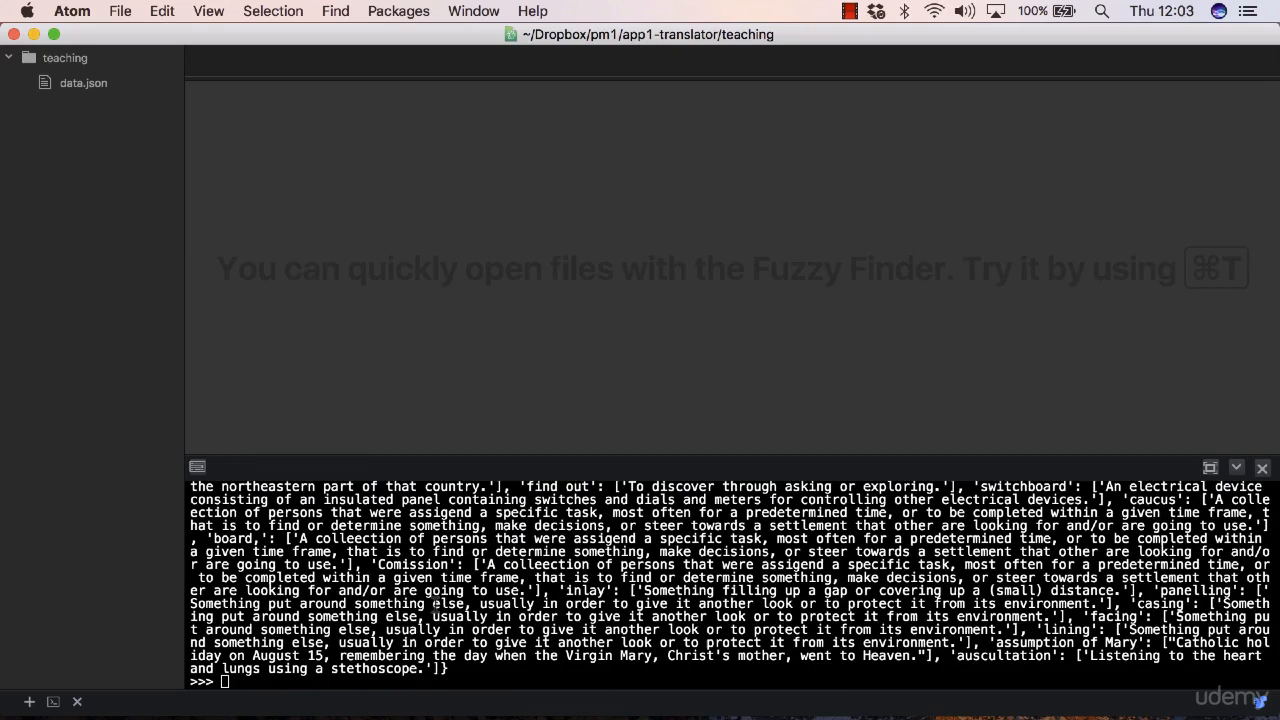
- Run data["rain"] to show the two rain definitions and highlight the first one
text(data["rain)
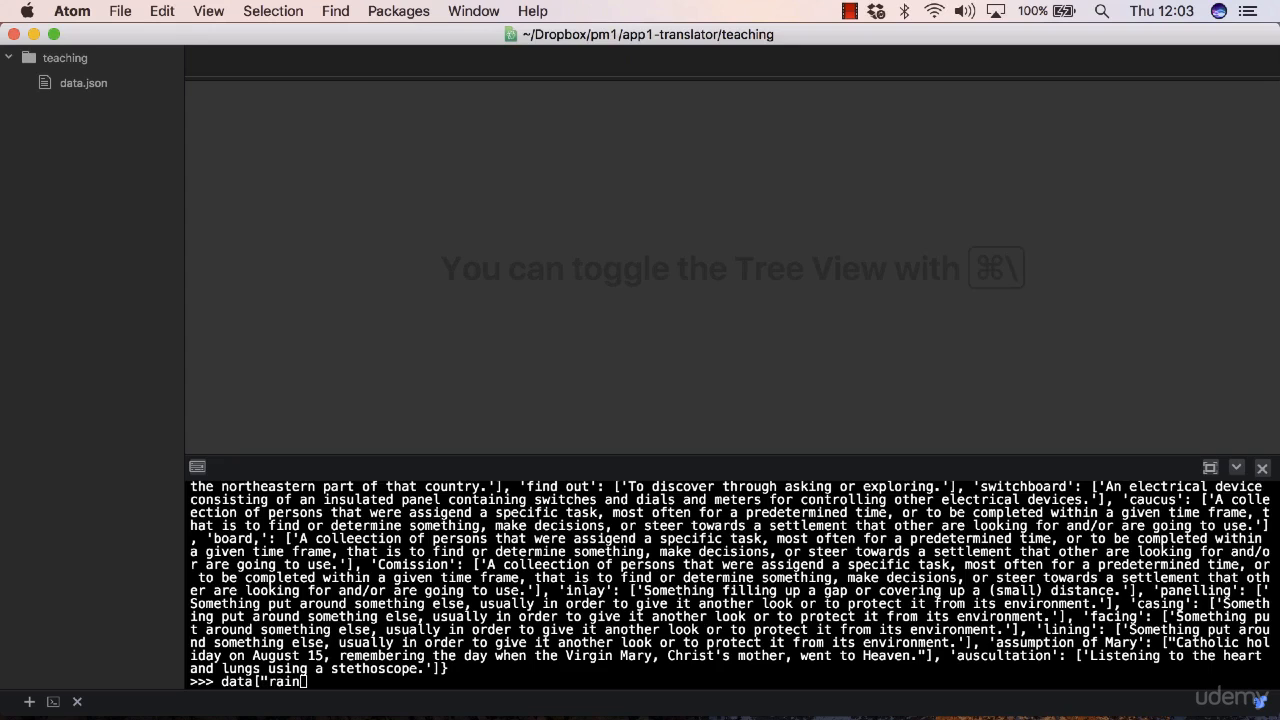
text(])
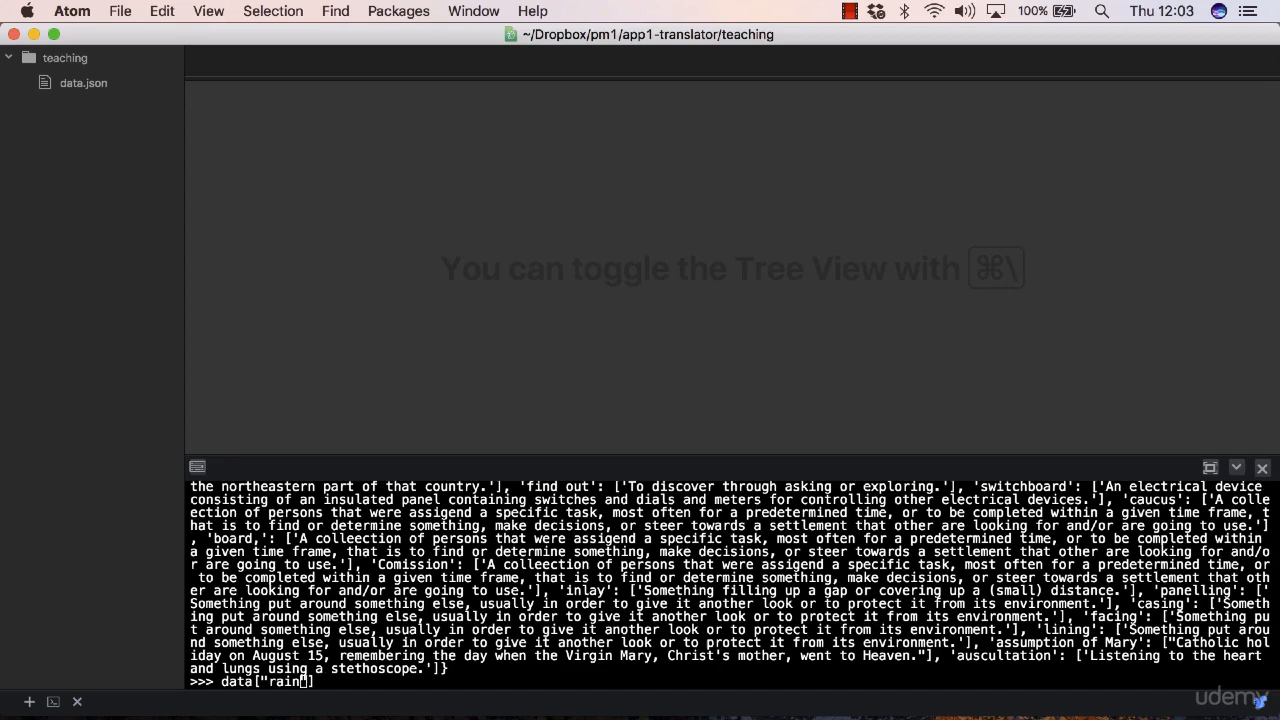
key(enter)
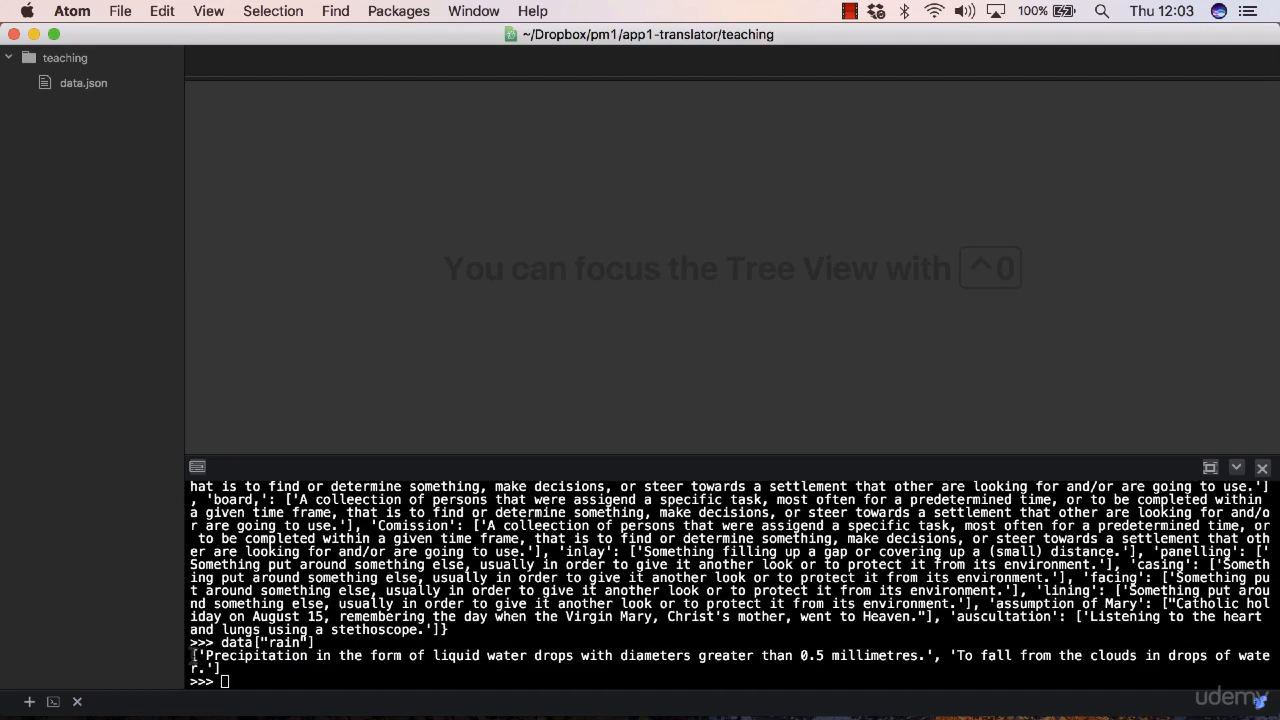
drag(192, 655, 535, 655)
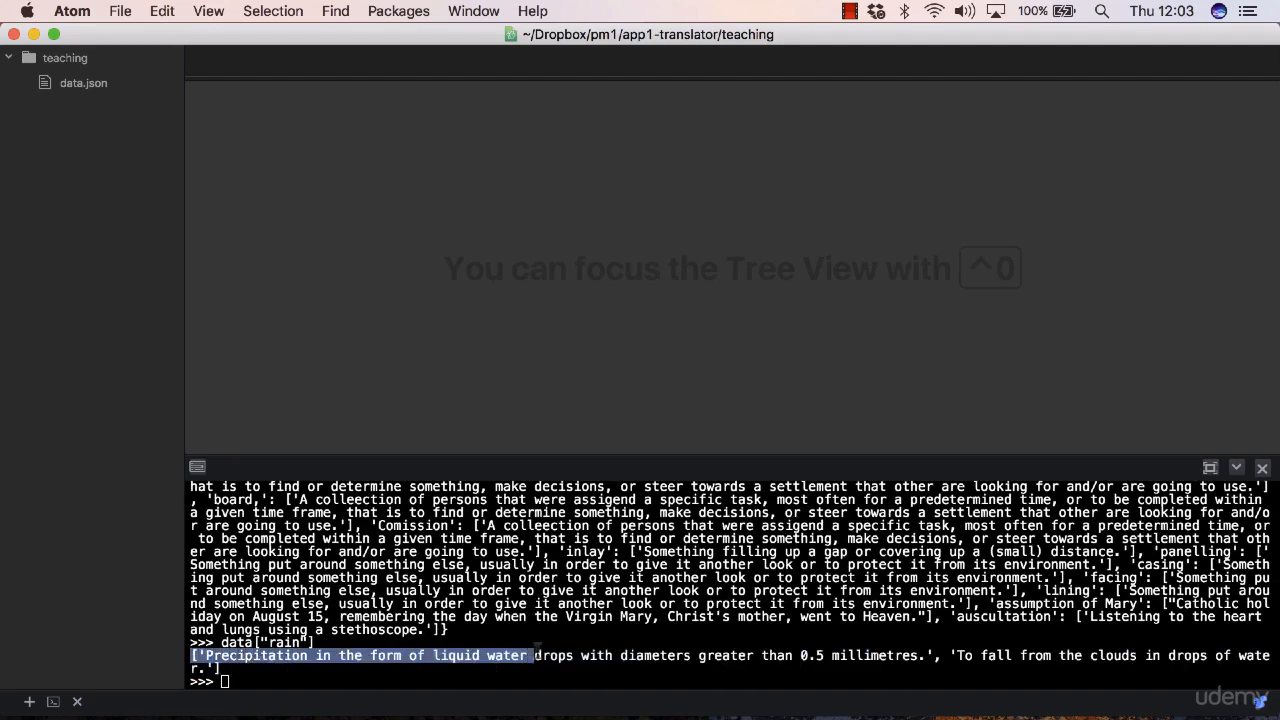